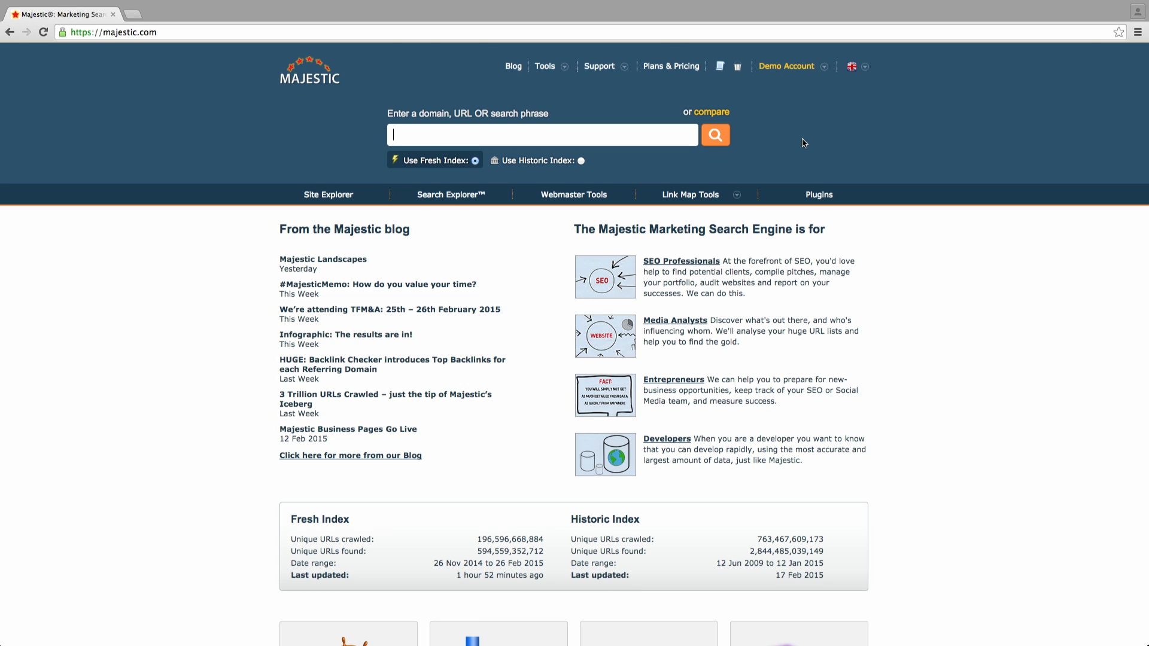
mouse_move(809, 144)
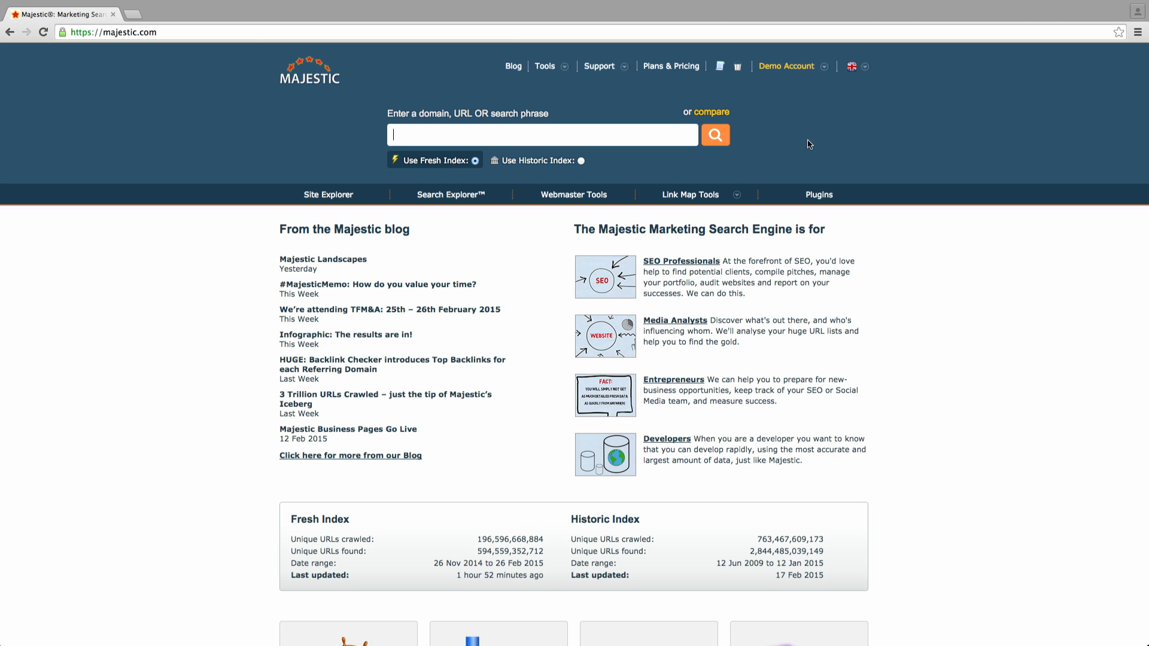
Step: Open Bulk Backlinks from the Tools menu's Link Map Tools
click(546, 66)
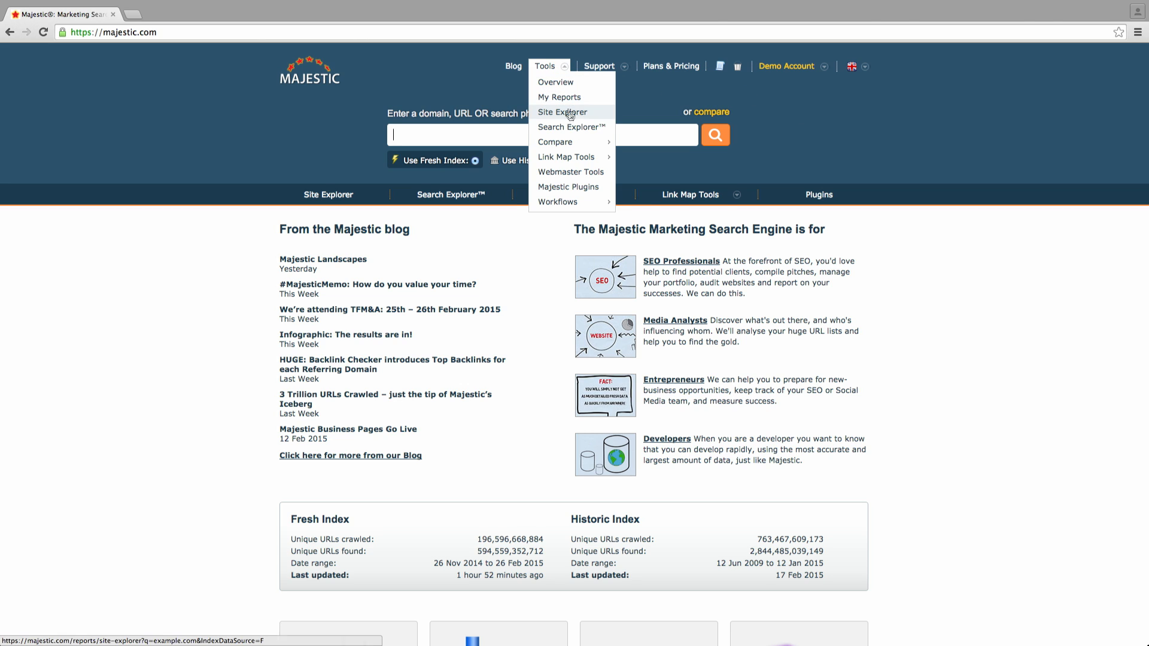
mouse_move(566, 157)
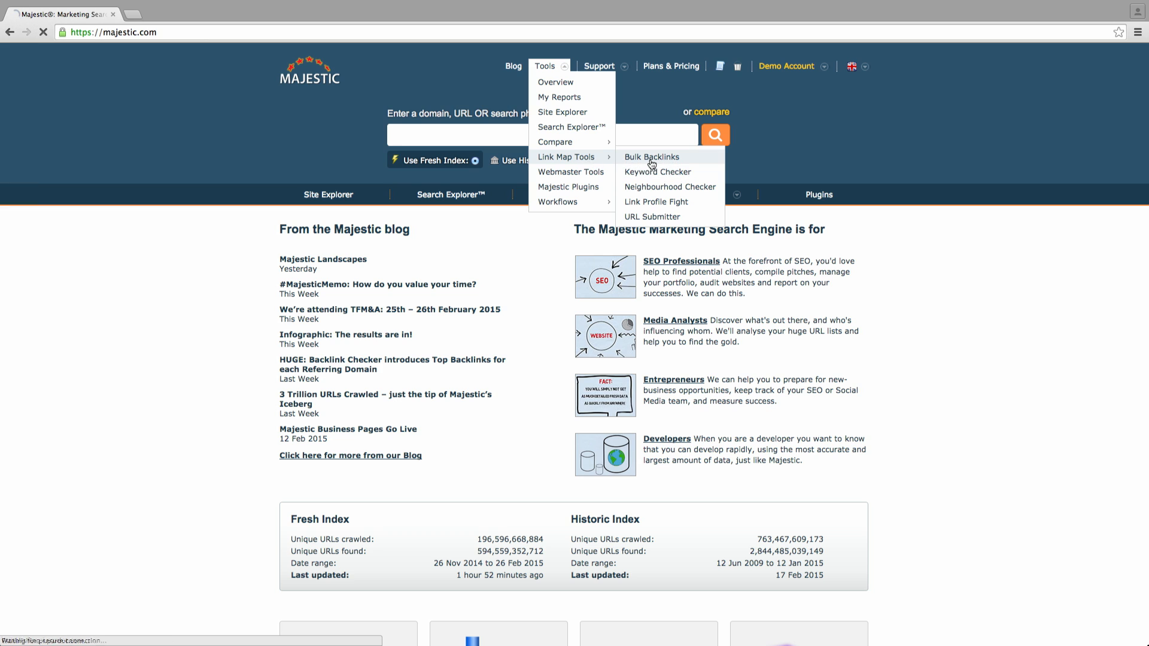
click(651, 156)
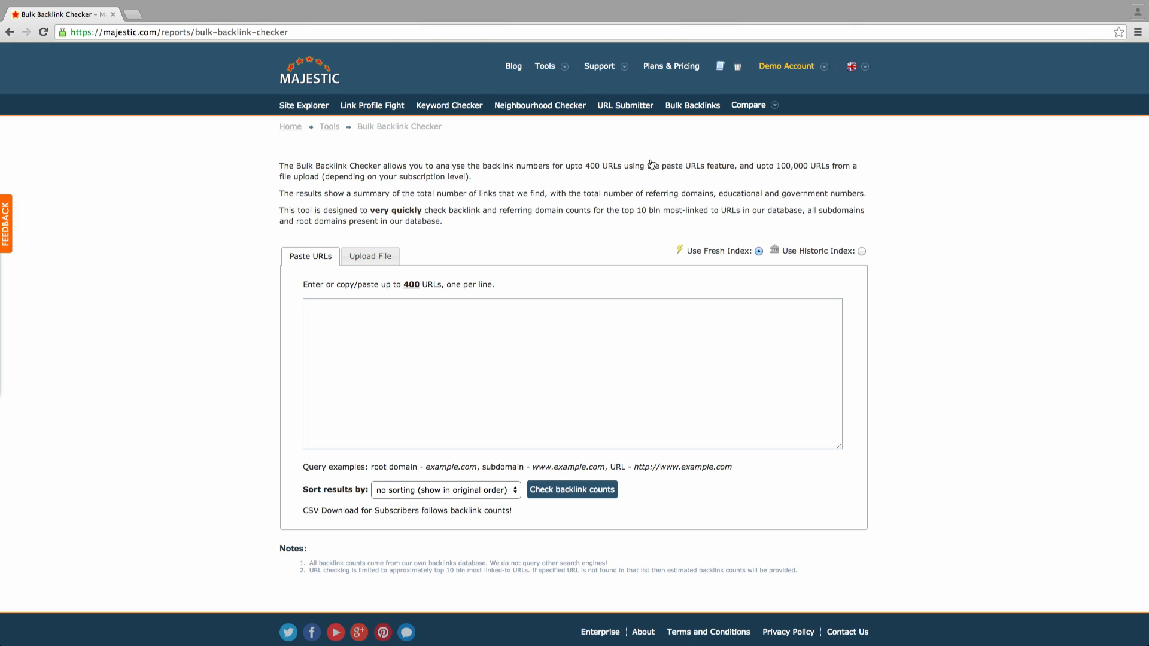
mouse_move(370, 257)
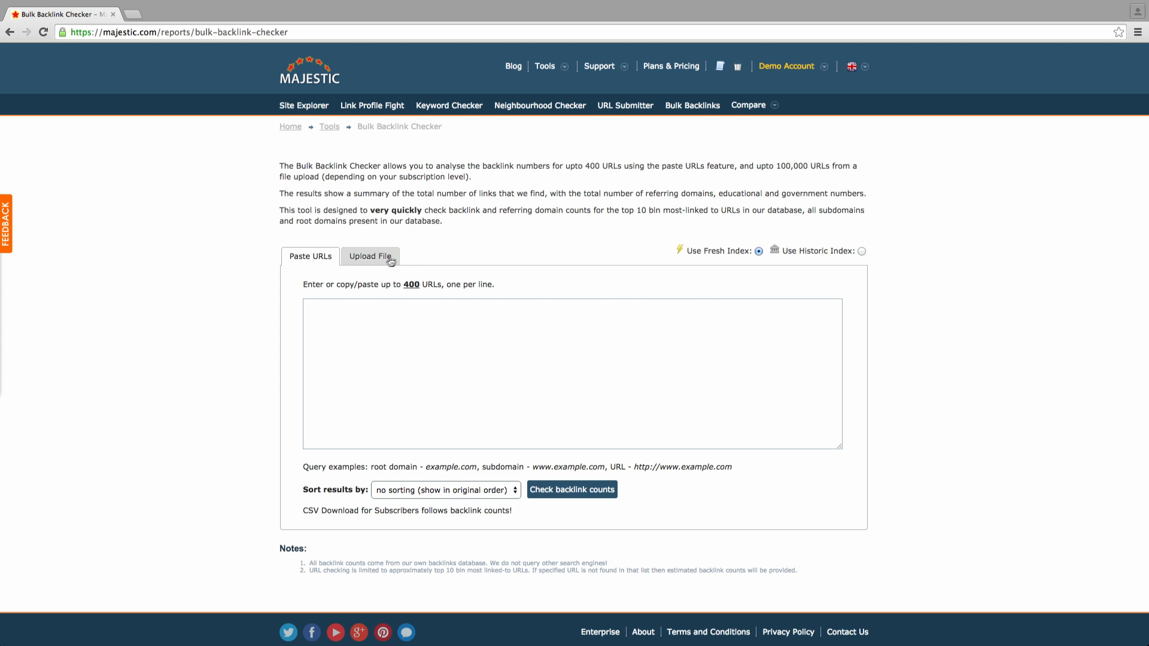
click(370, 257)
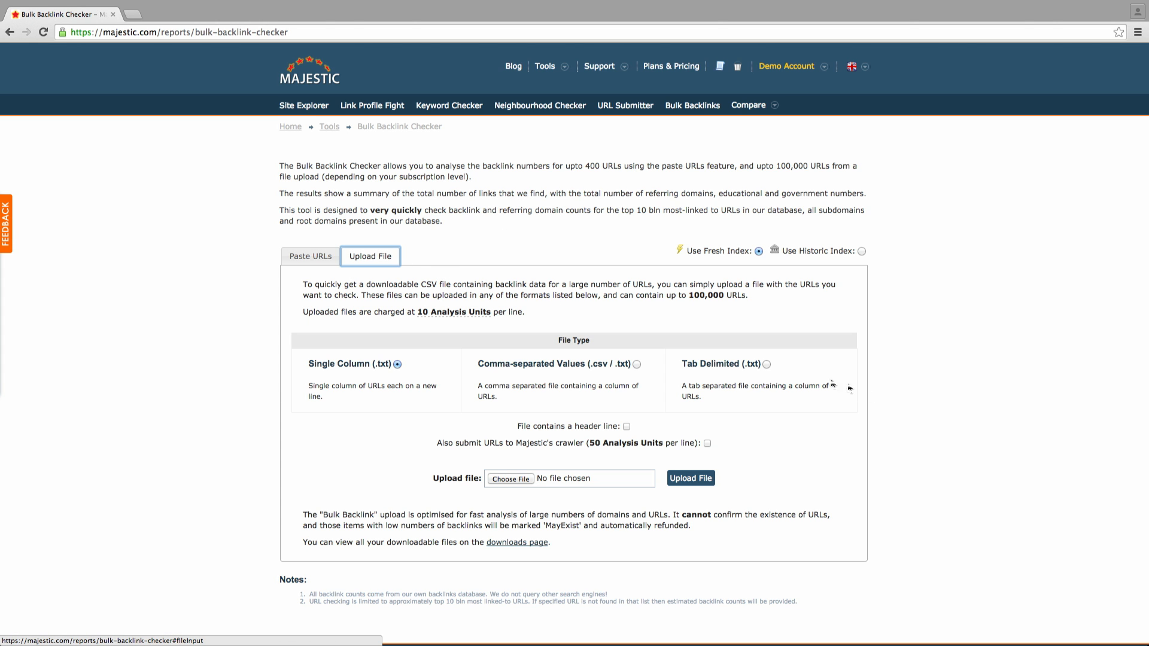
mouse_move(947, 440)
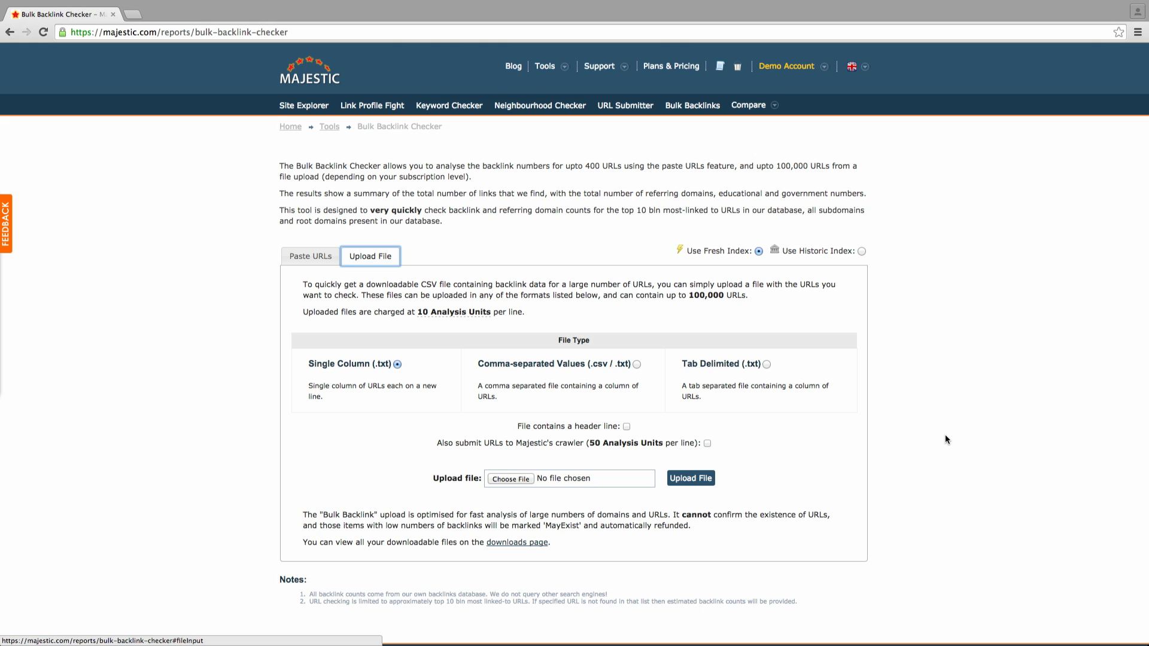
mouse_move(891, 431)
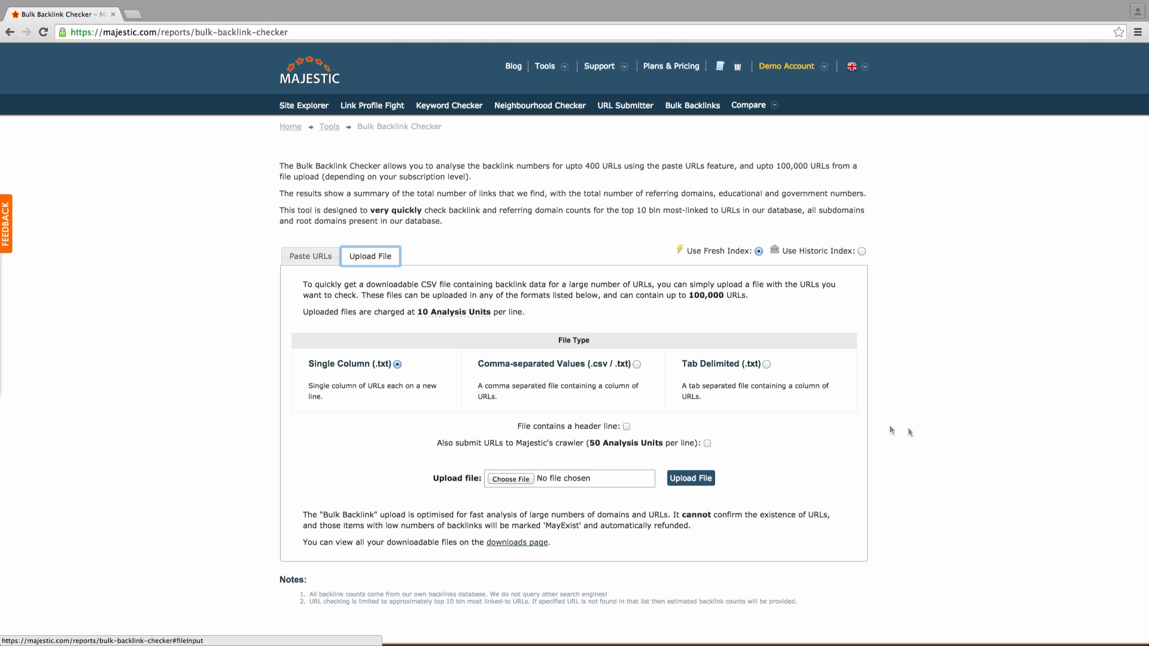
click(310, 257)
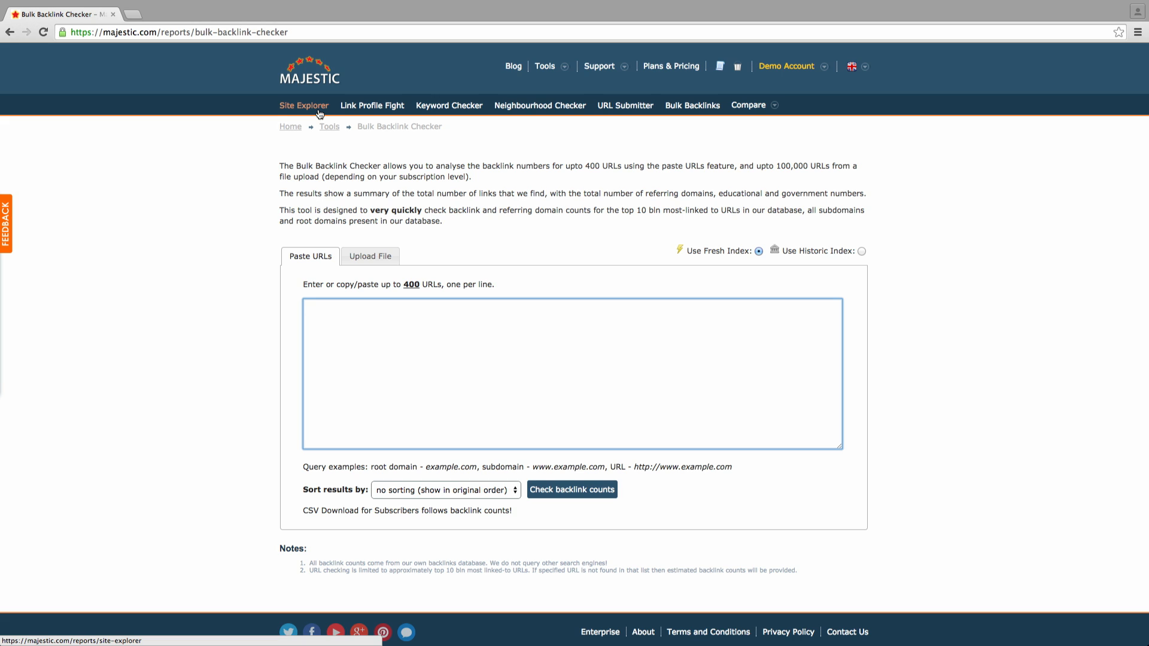
mouse_move(515, 271)
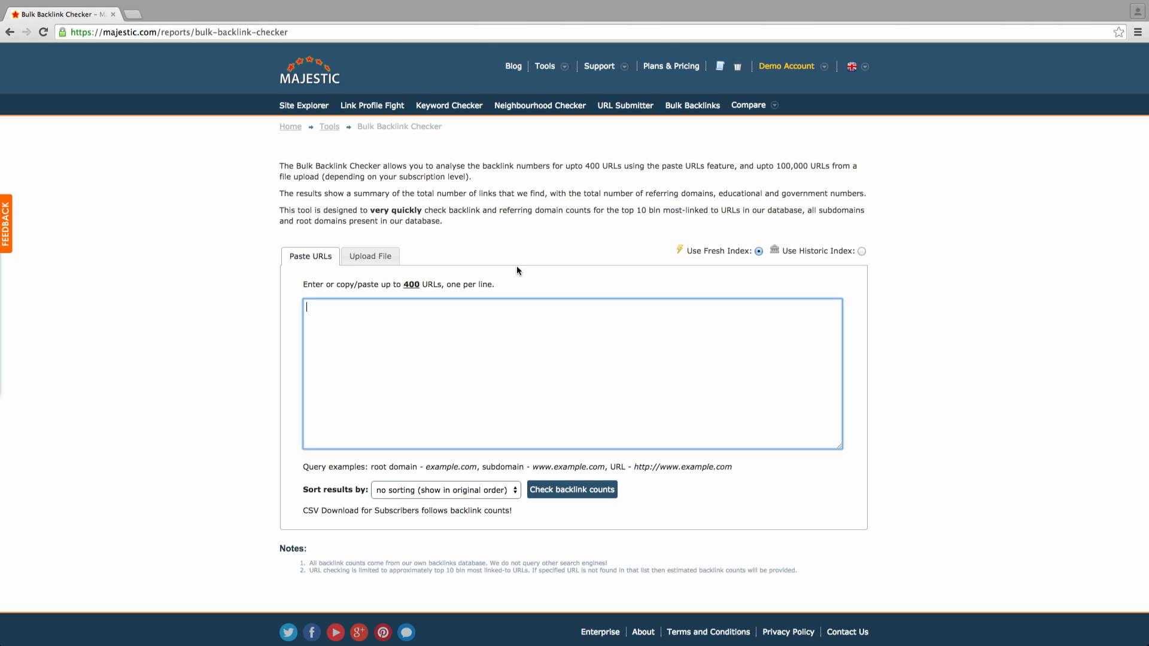
mouse_move(494, 317)
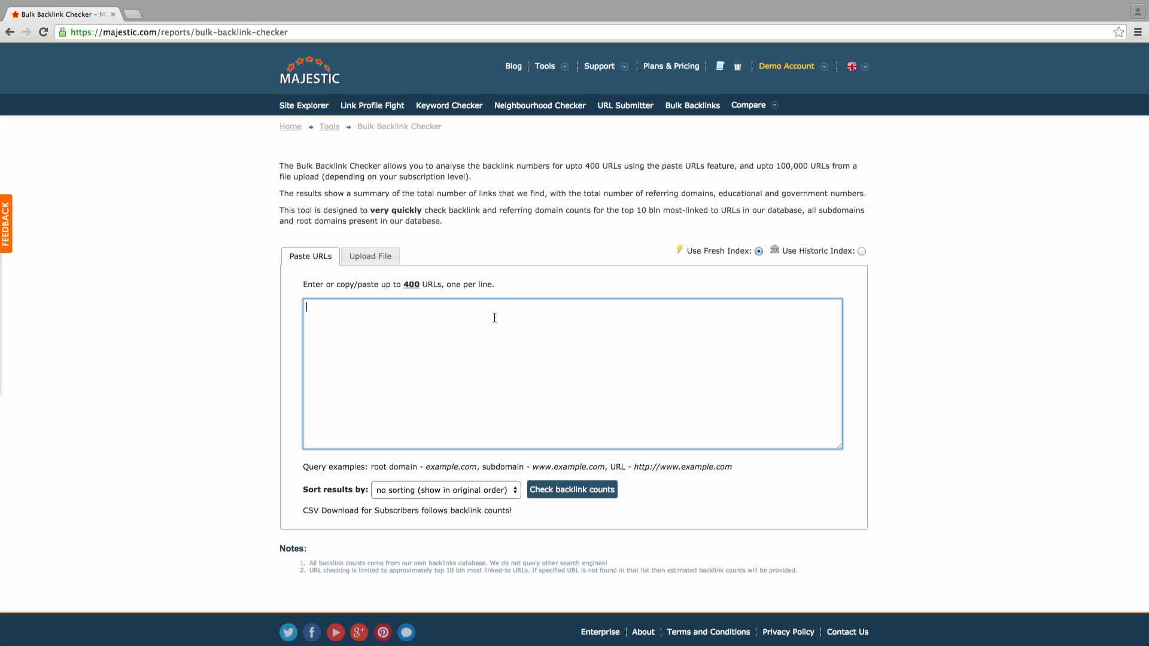
Step: Enter thesun.co.uk and the other four UK news domains, keeping 'no sorting' for results
text(thesun.co.uk)
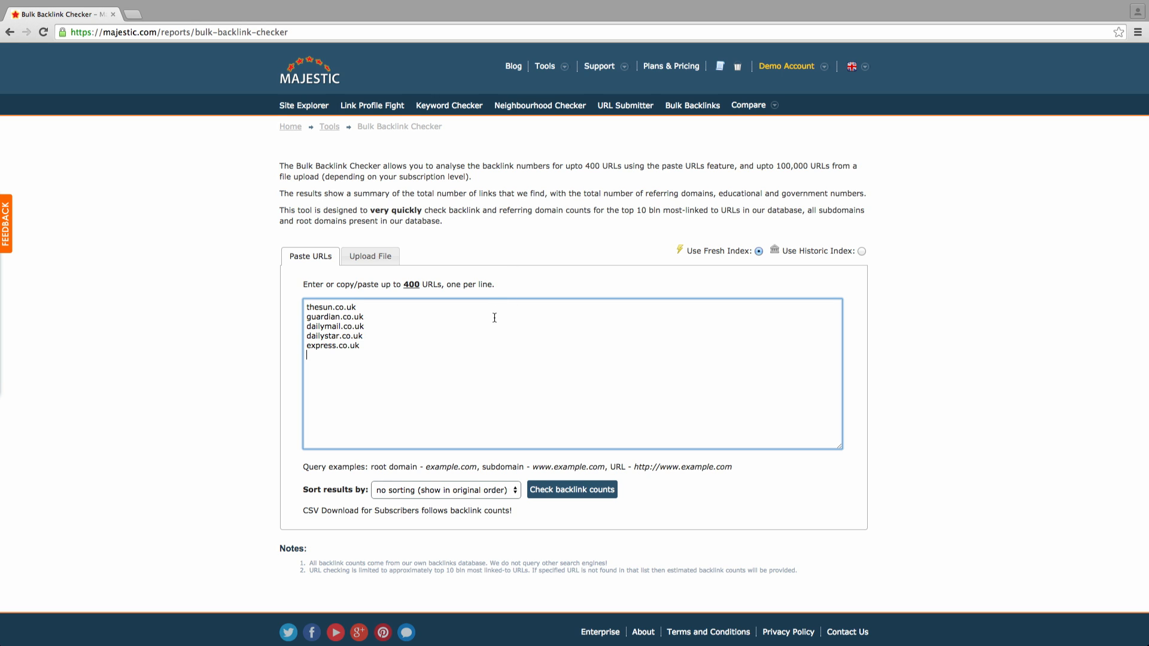
mouse_move(715, 258)
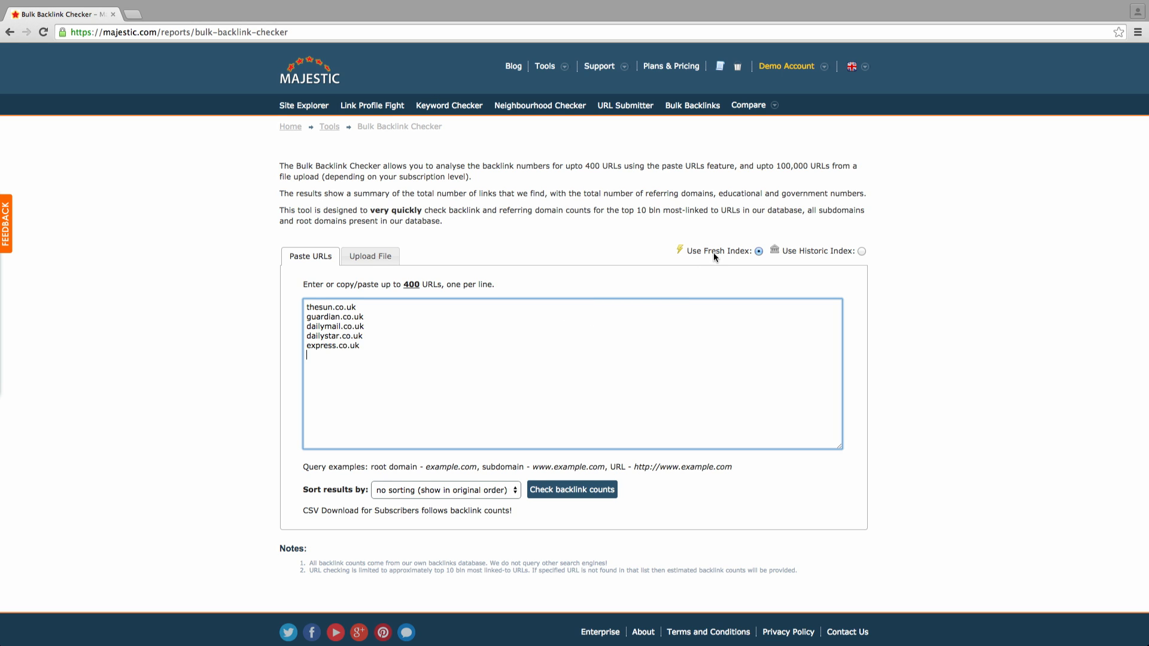
mouse_move(715, 250)
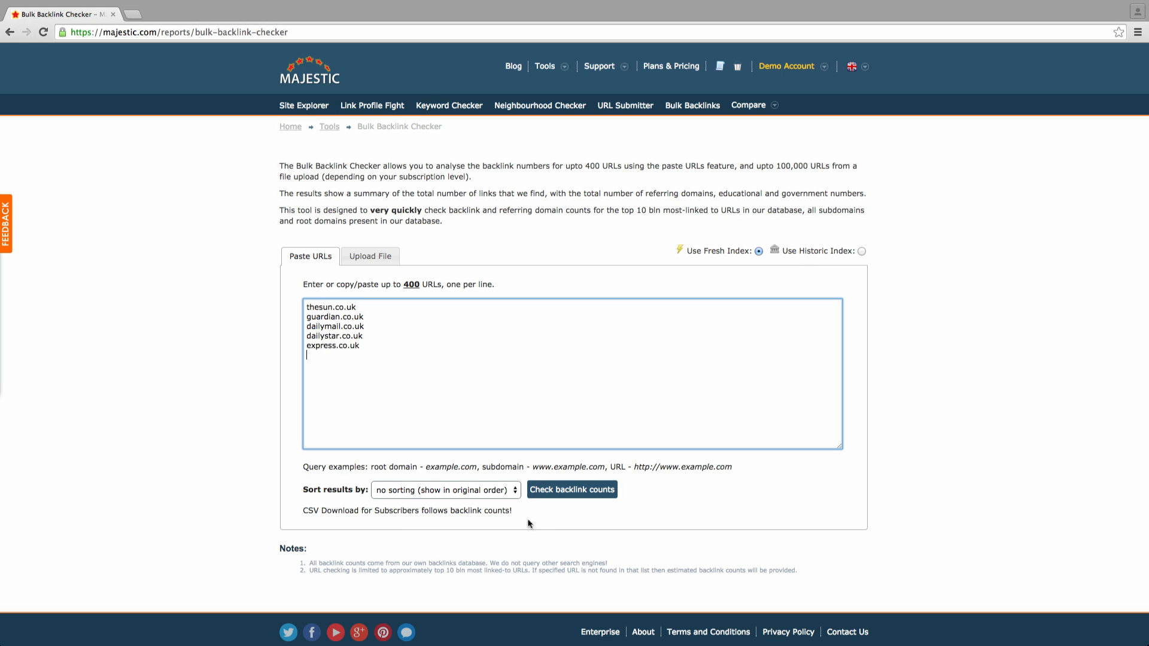
click(445, 489)
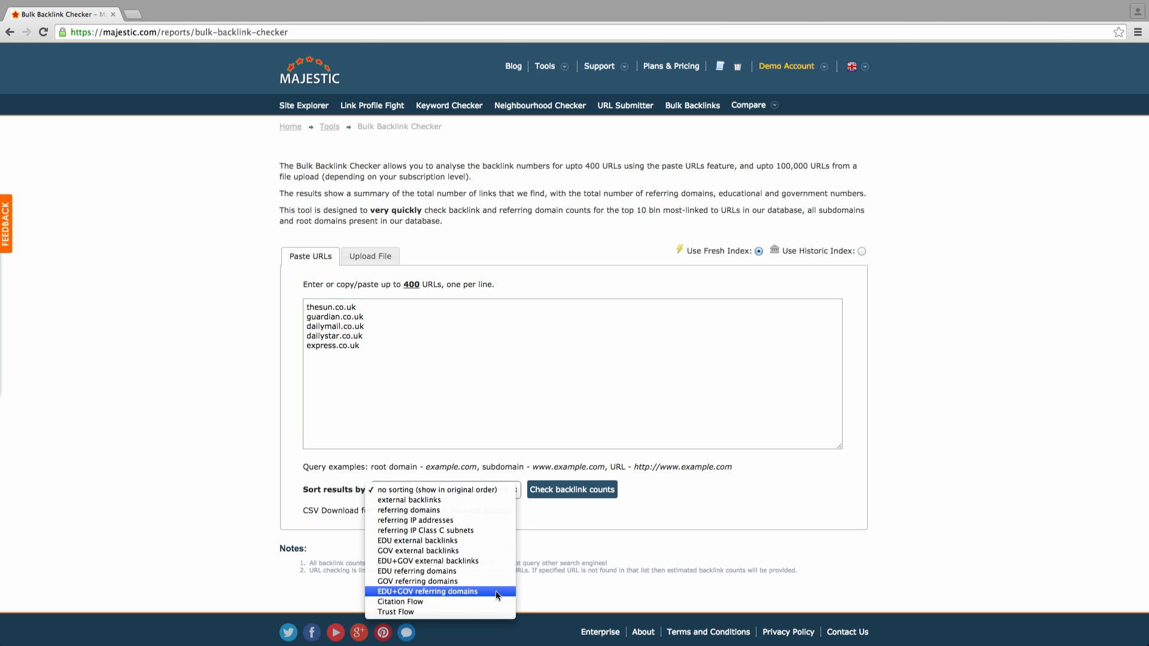
mouse_move(411, 500)
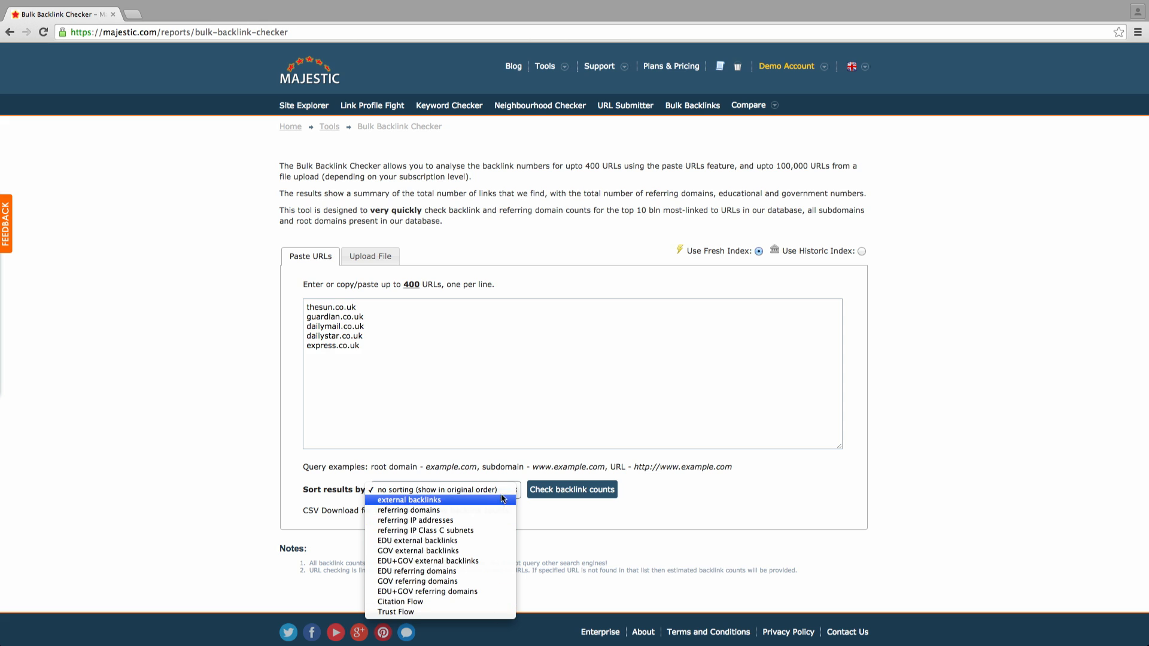
mouse_move(438, 490)
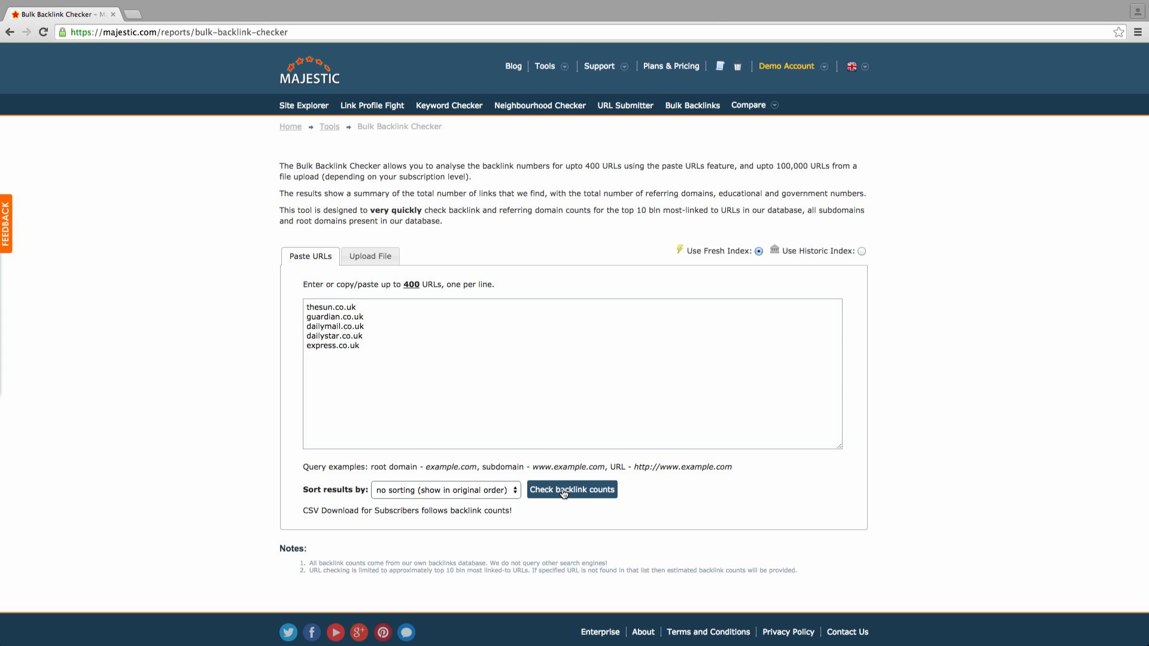
Step: Run the backlink count check to show Trust Flow, Citation Flow and referring domains
click(572, 490)
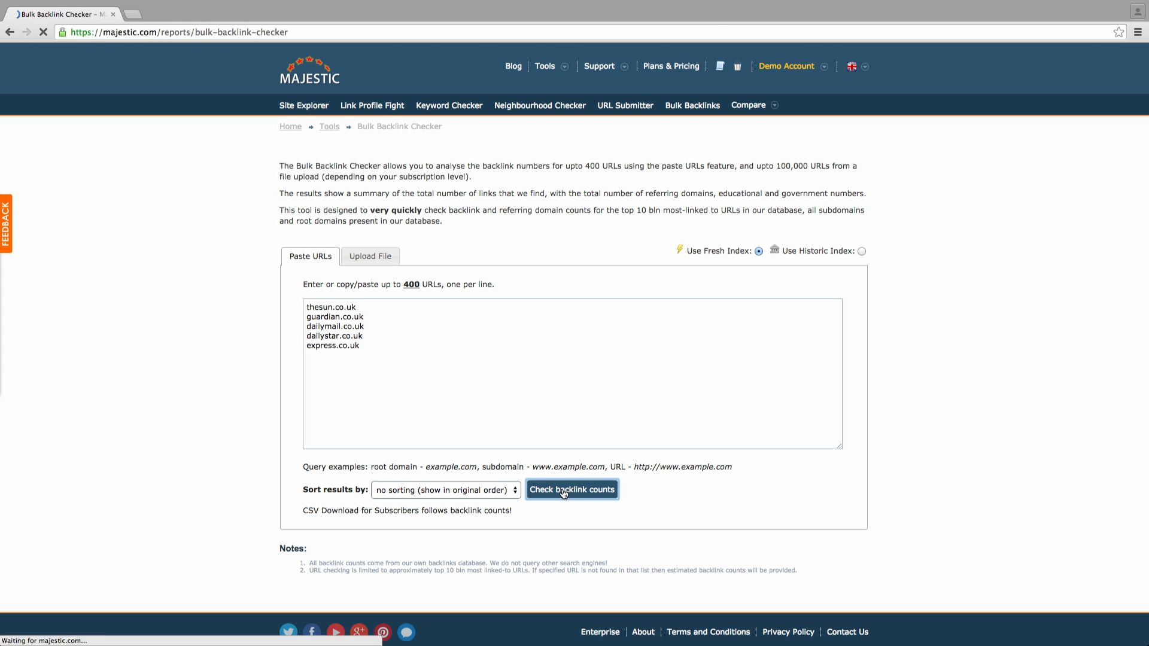
click(571, 490)
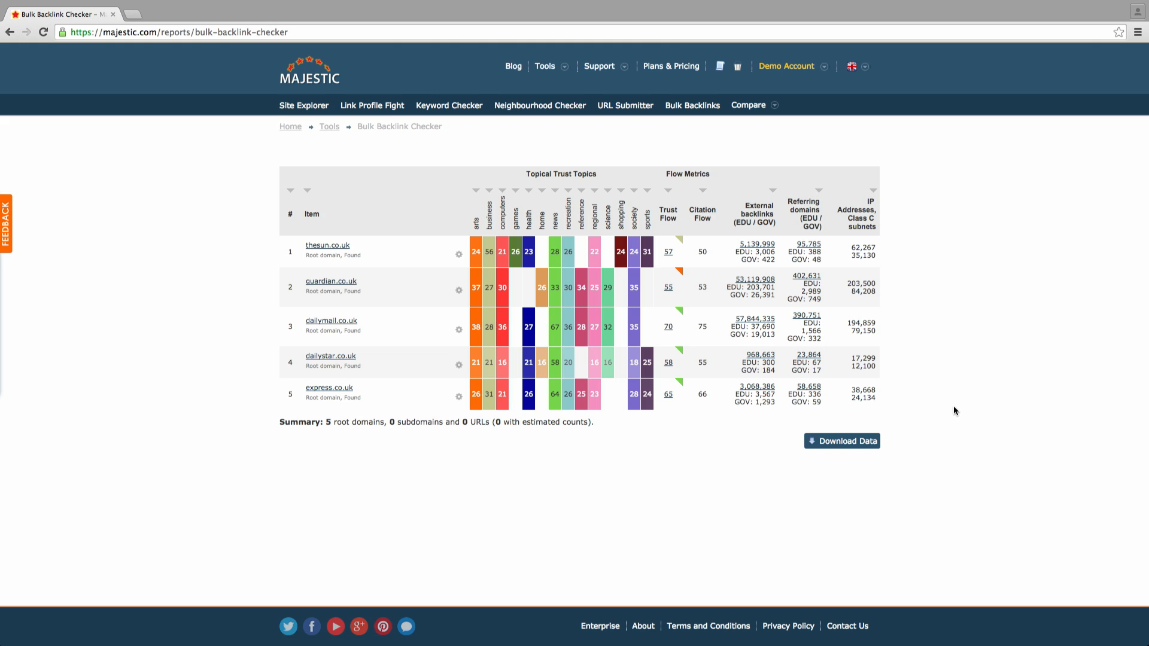
mouse_move(953, 412)
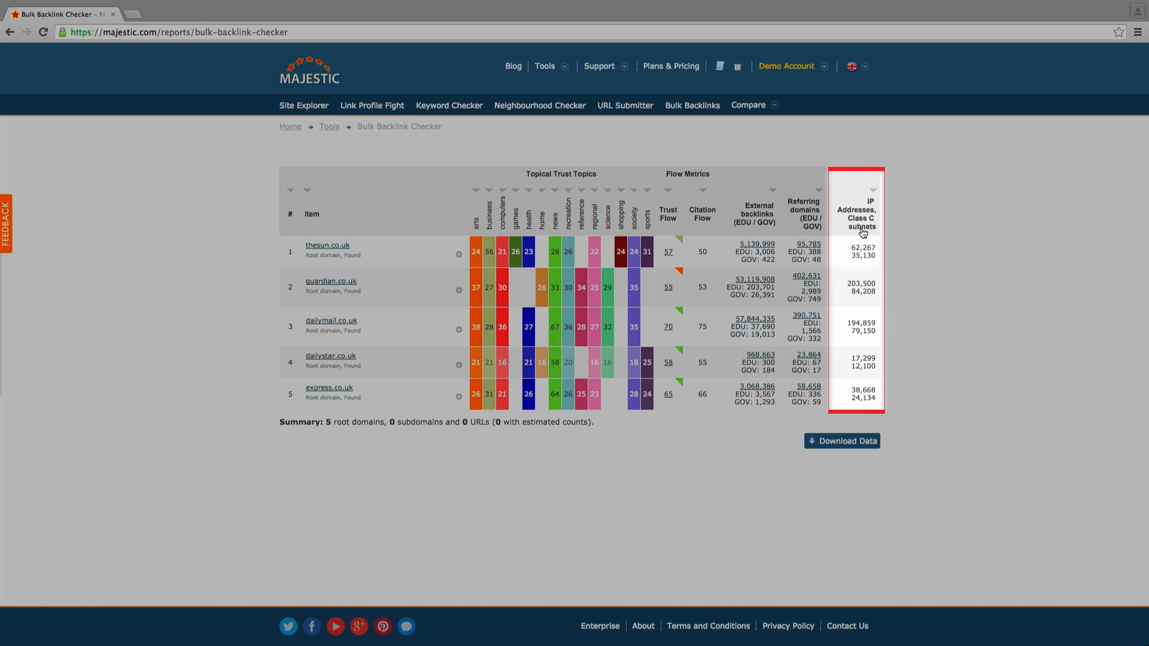
click(459, 255)
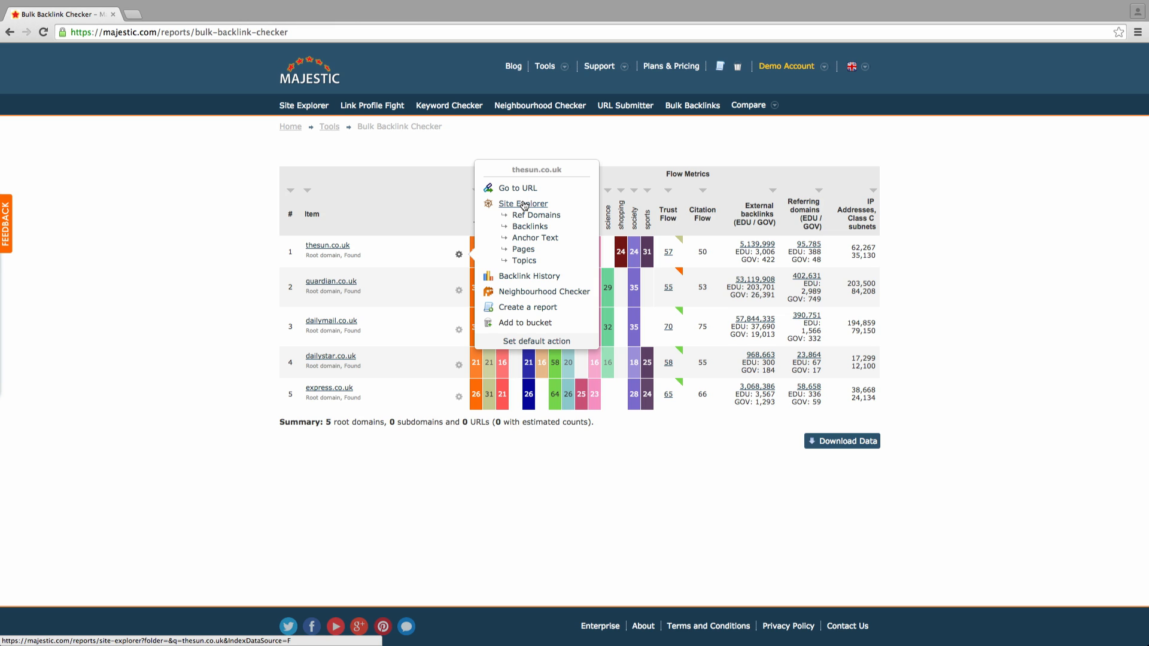
mouse_move(528, 276)
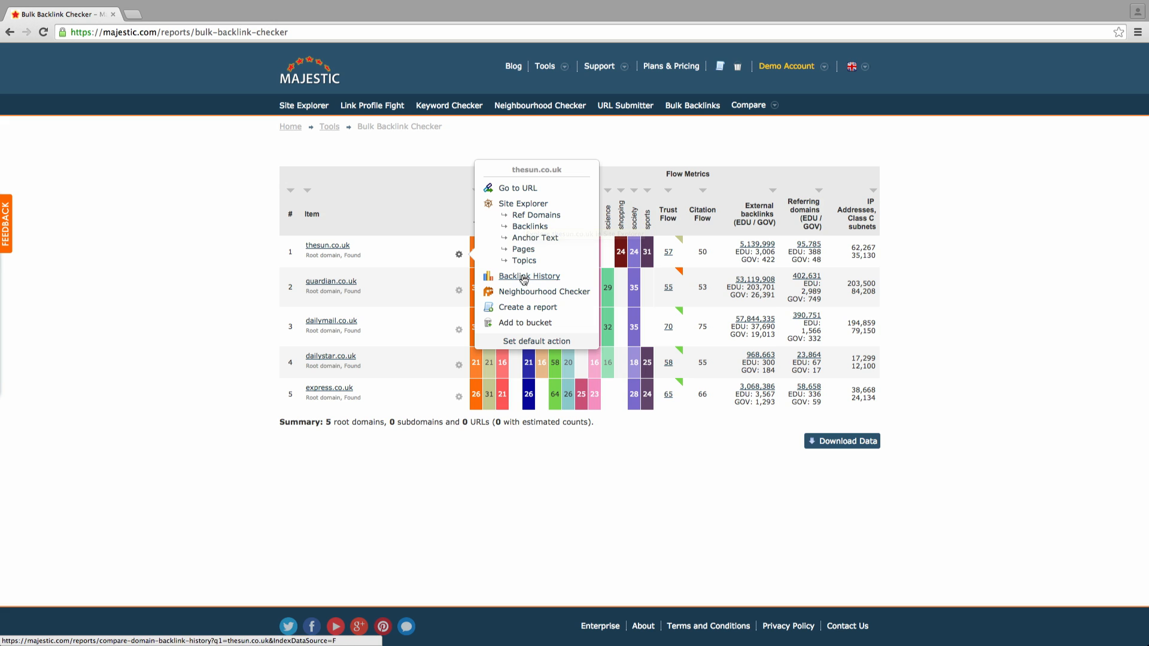
mouse_move(529, 276)
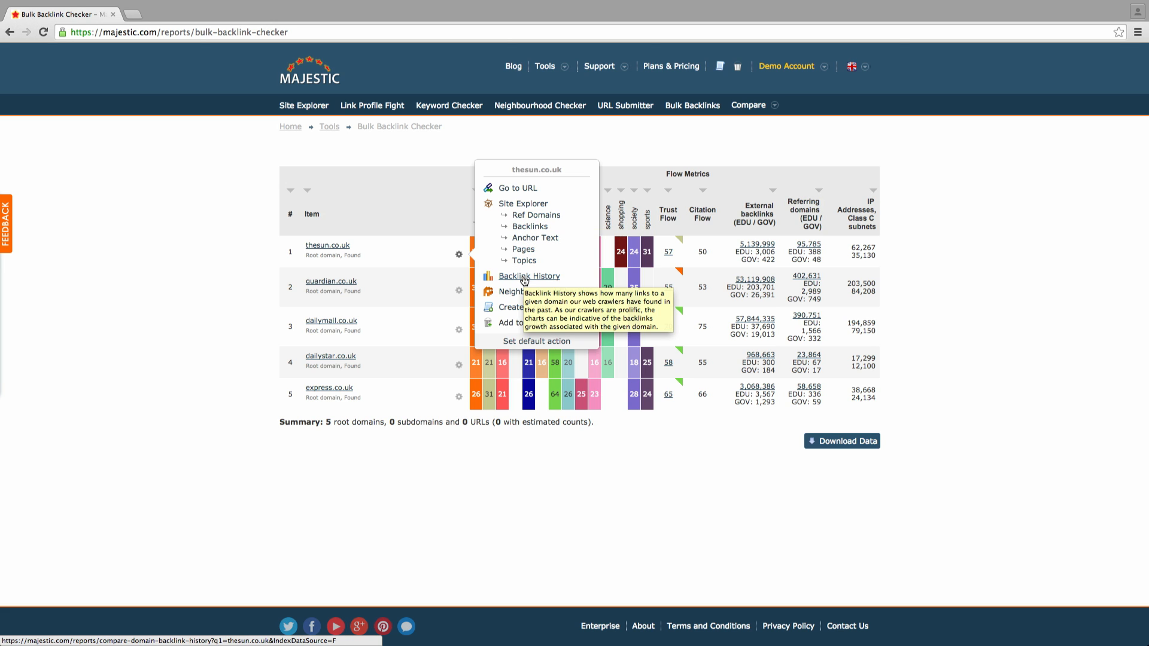
mouse_move(524, 292)
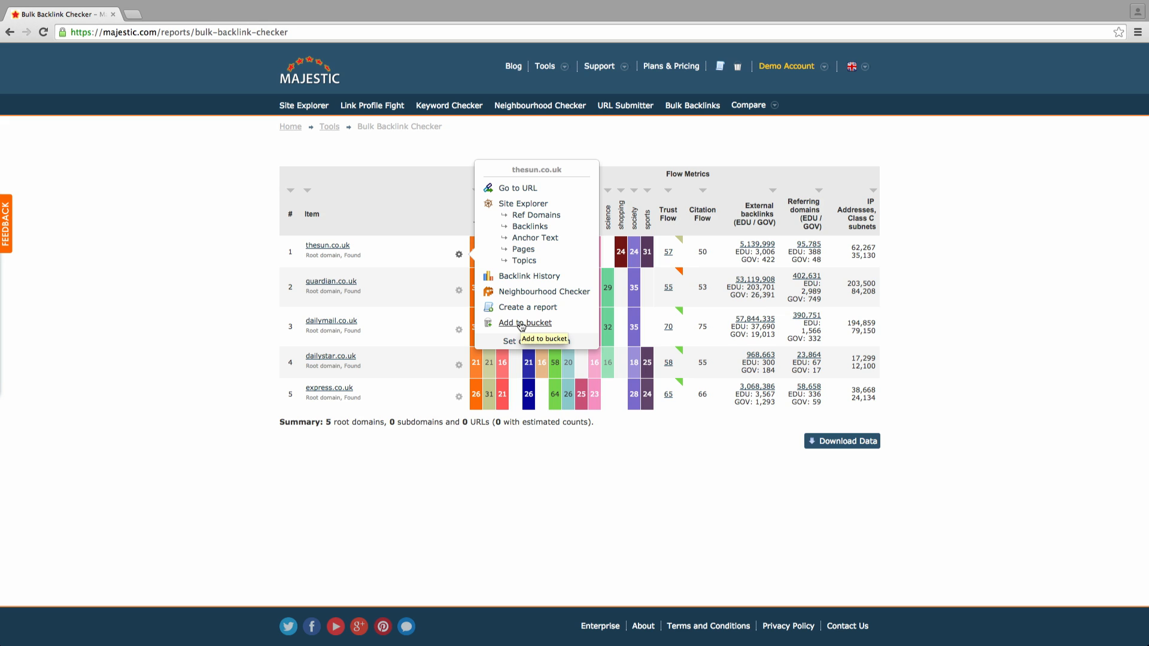
click(1002, 347)
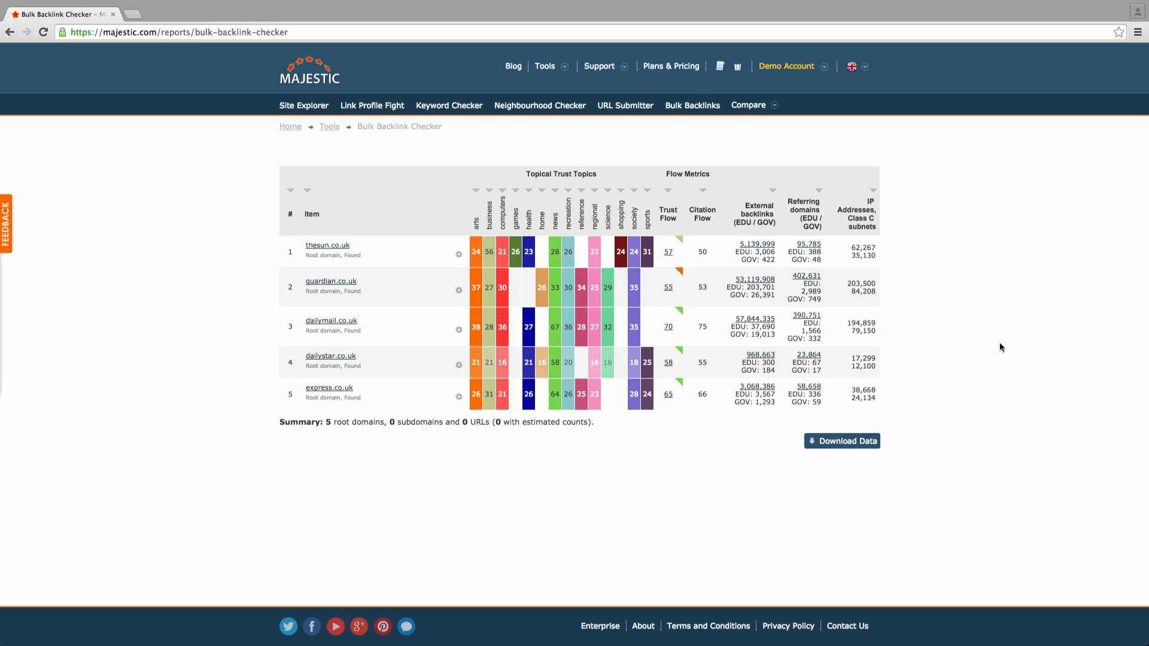
mouse_move(876, 431)
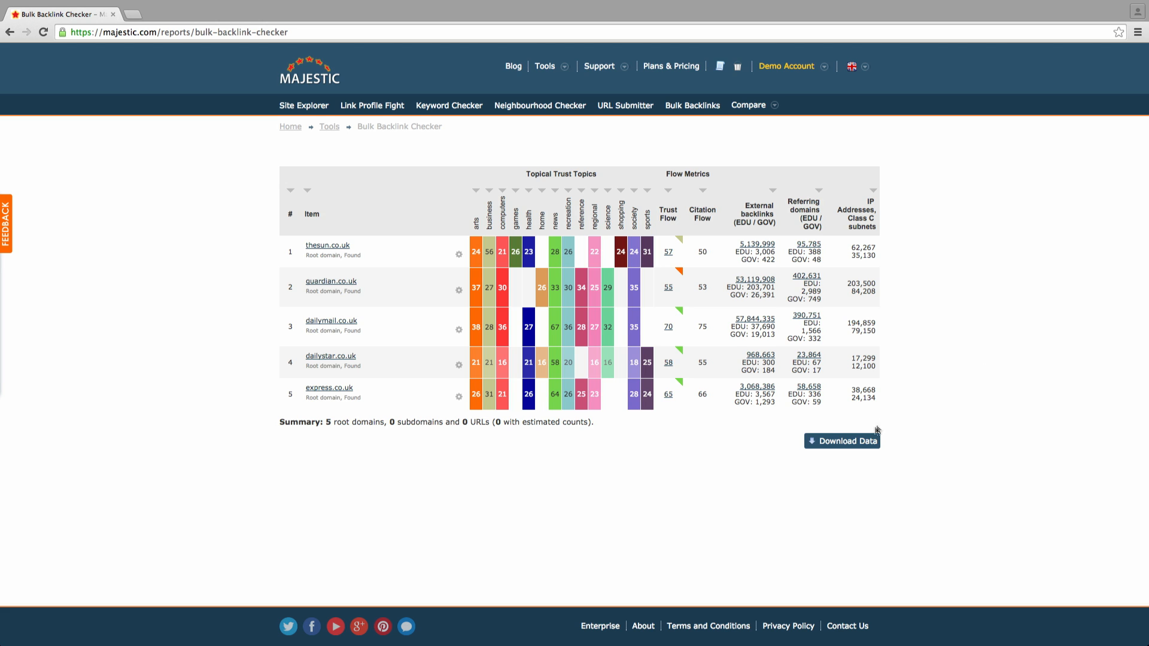
click(842, 441)
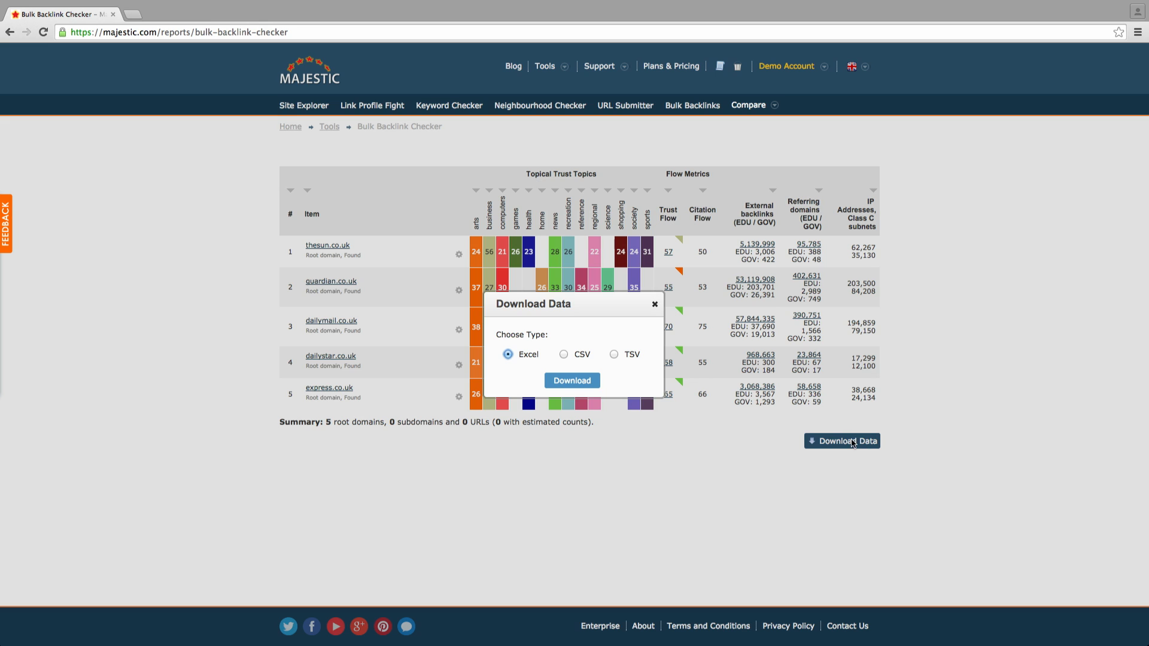
mouse_move(582, 355)
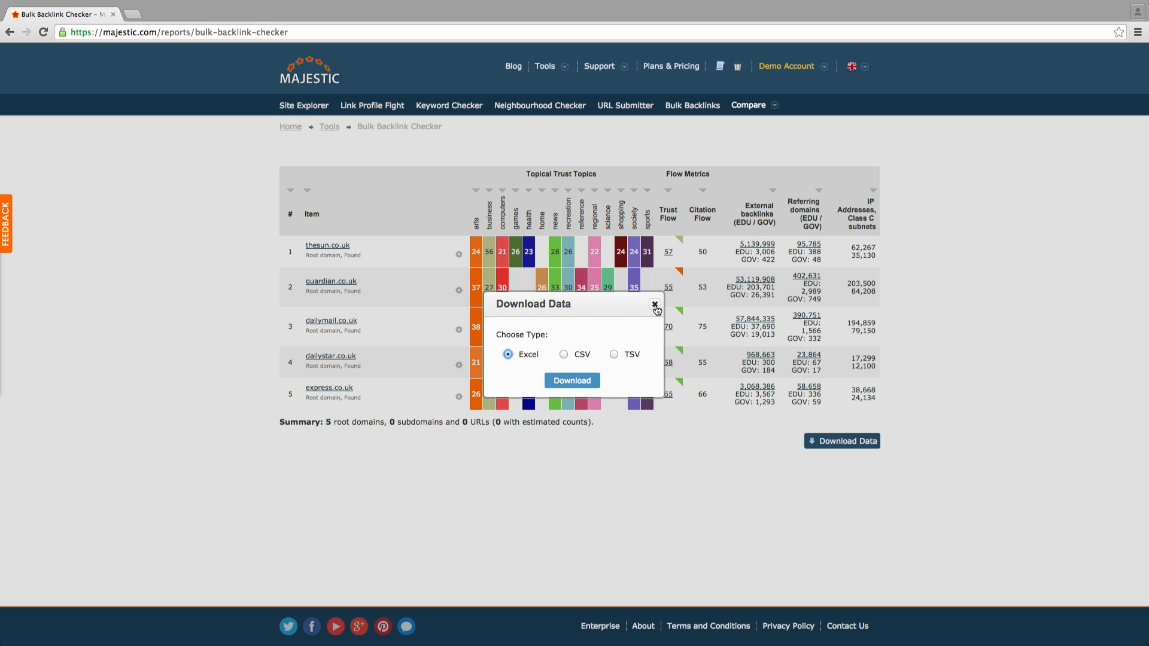
click(653, 304)
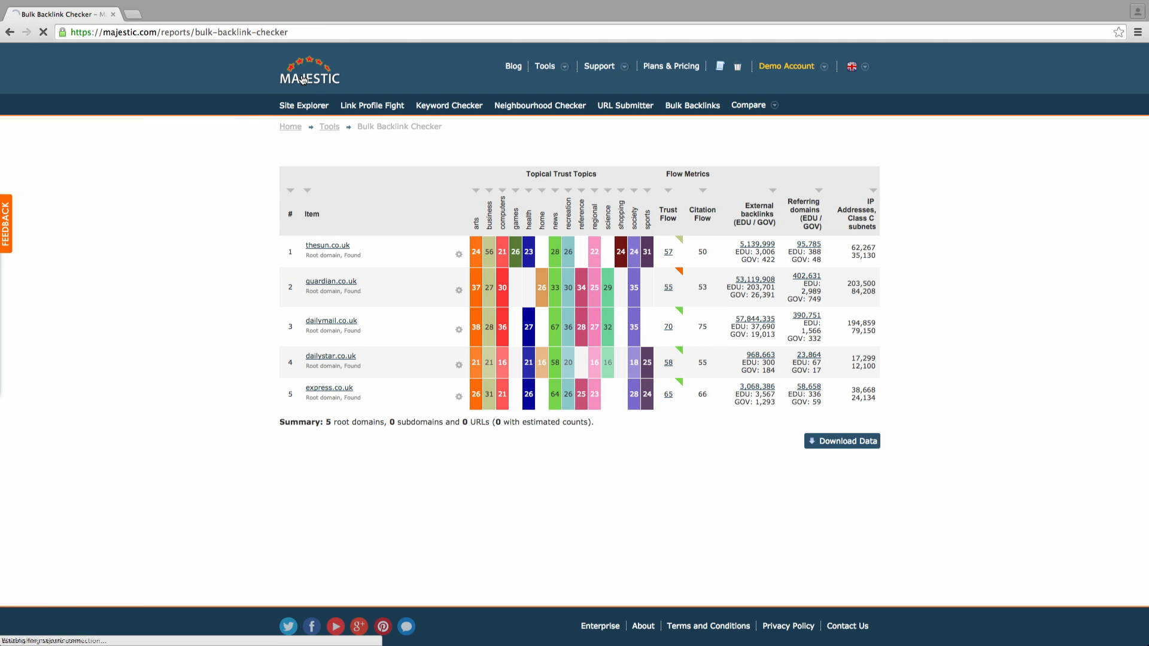